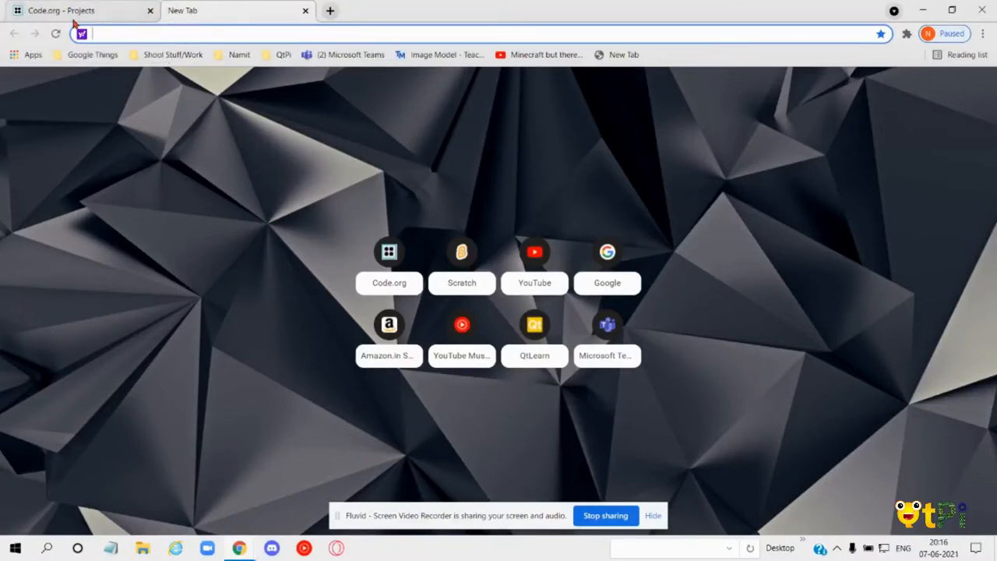
pyautogui.moveTo(84, 12)
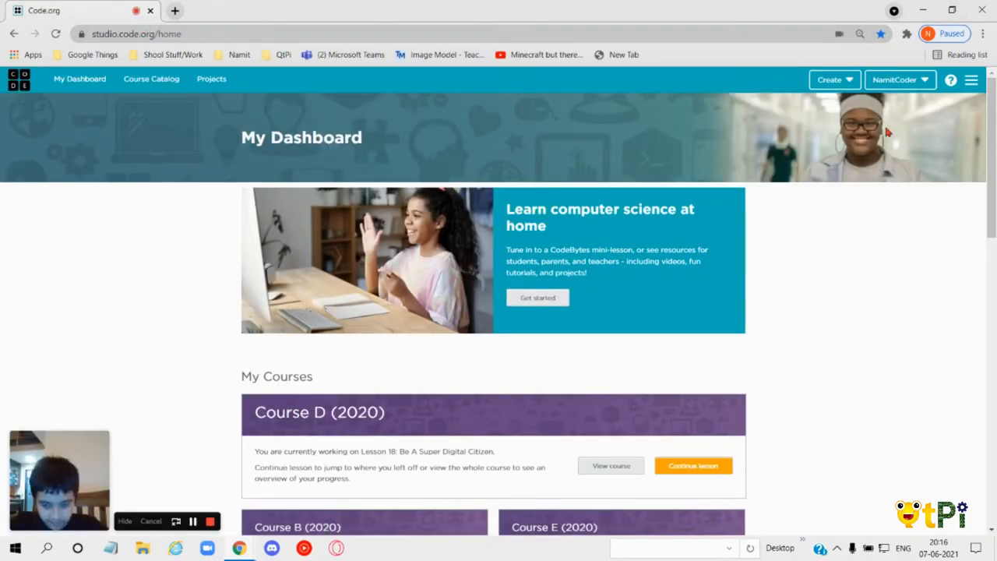
# From the dashboard's full project list, start a new Eval Free Play project in its own tab.
pyautogui.scroll(-3)
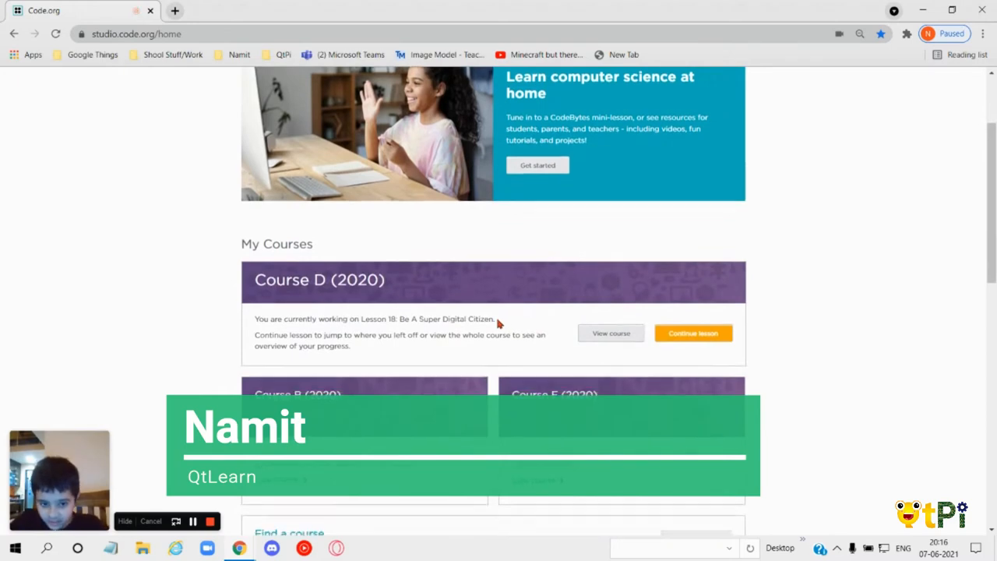
pyautogui.scroll(-3)
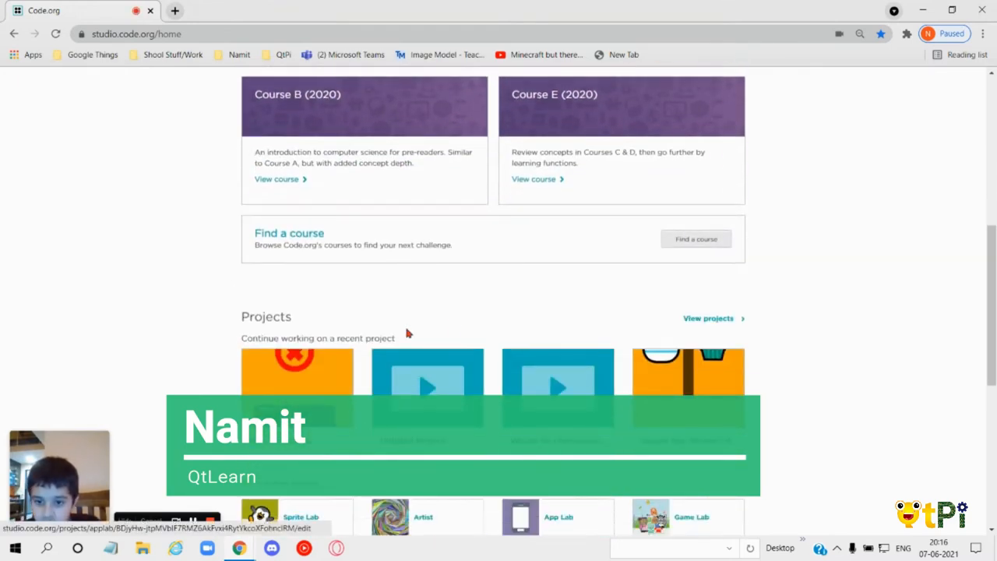
pyautogui.scroll(-3)
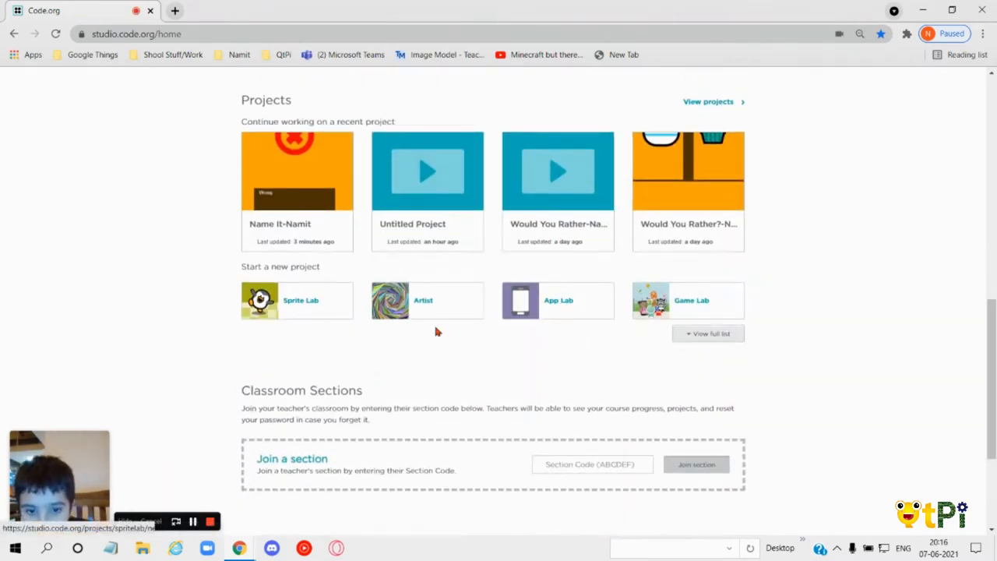
pyautogui.click(707, 333)
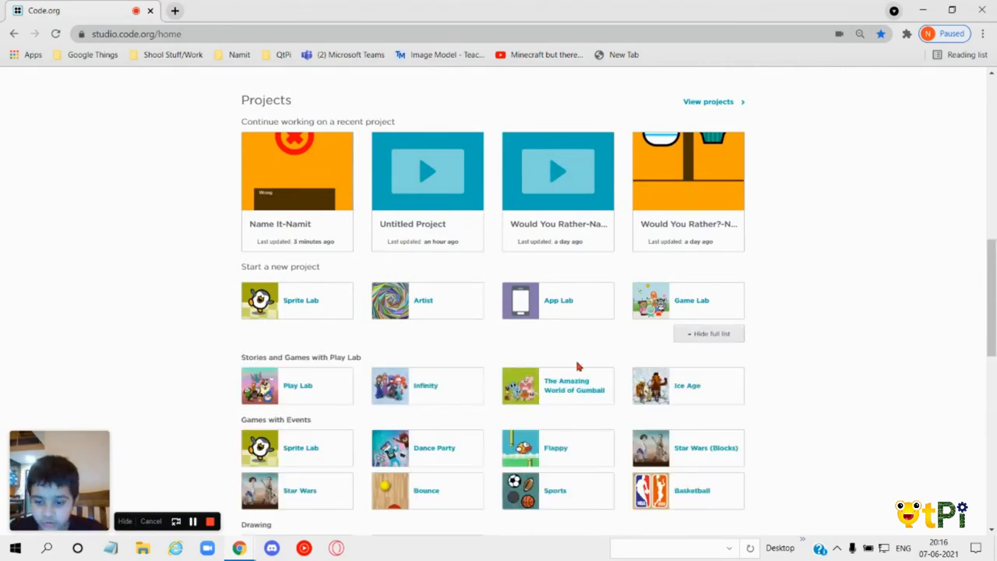
pyautogui.scroll(-3)
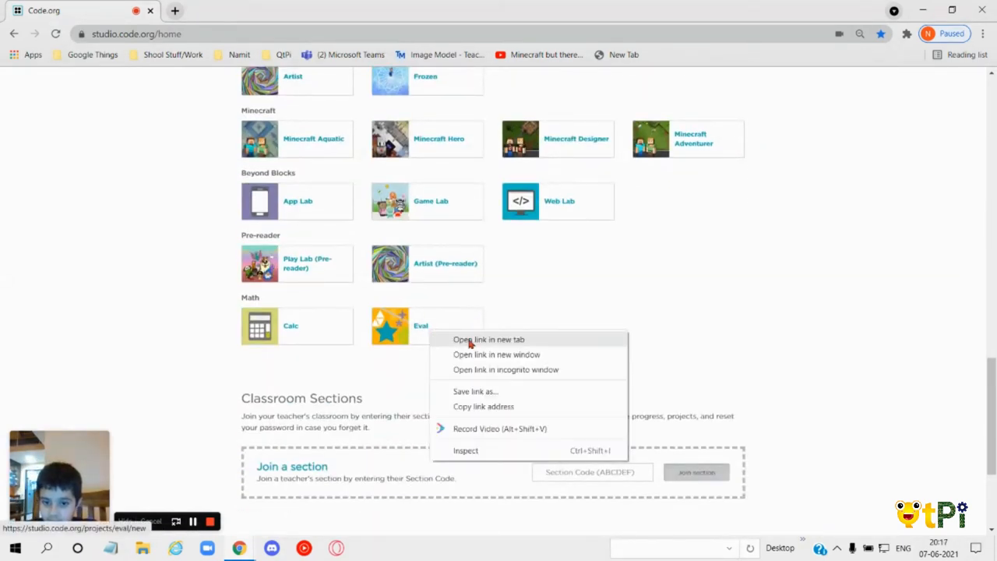
pyautogui.click(486, 340)
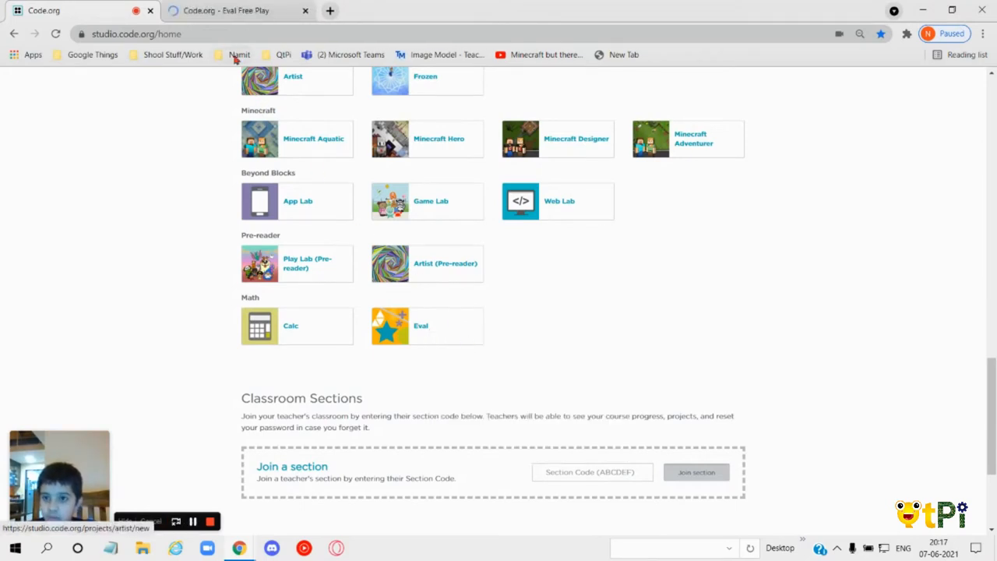
pyautogui.click(137, 11)
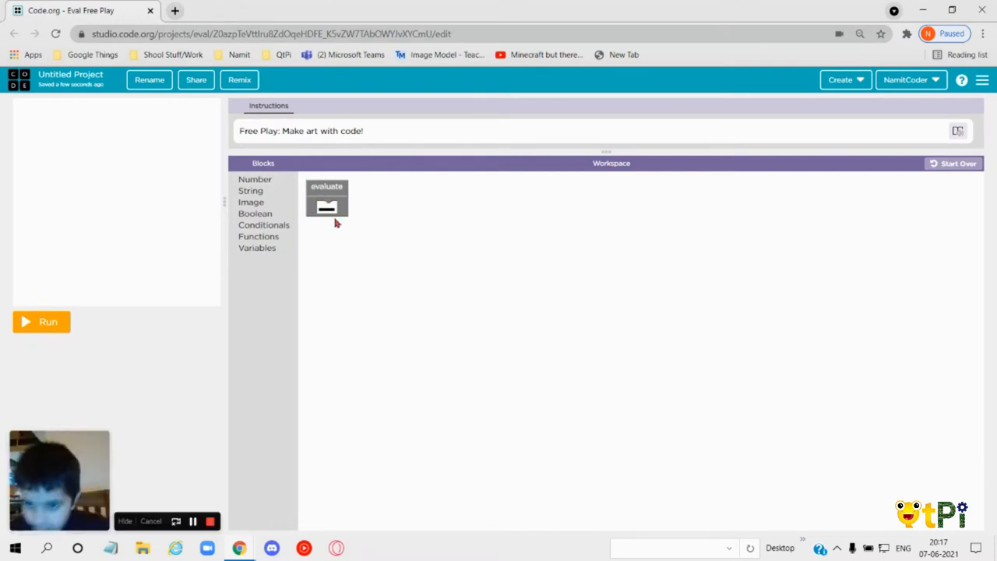
pyautogui.moveTo(352, 174)
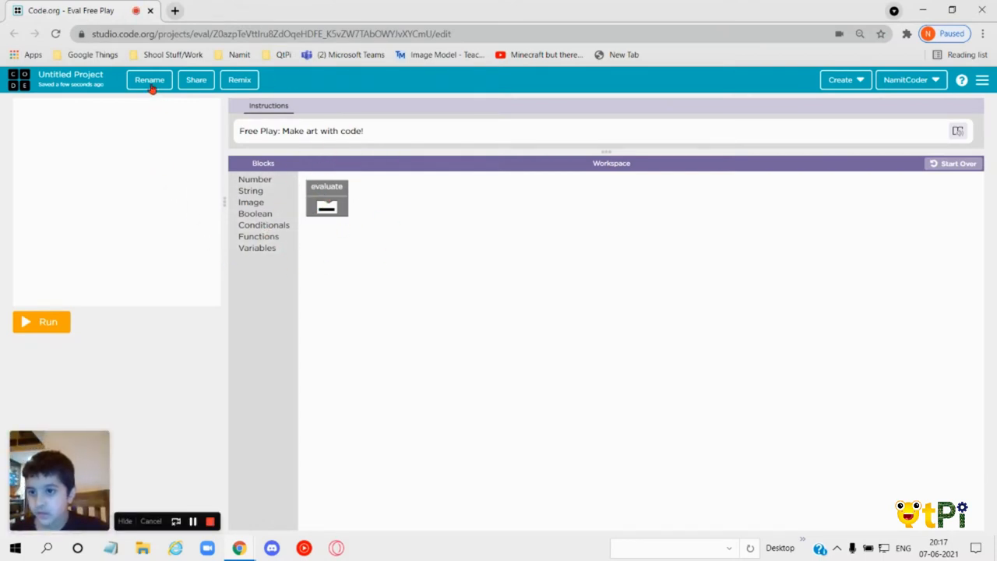
# Rename the untitled project to 'Christmas Tree' and save the name.
pyautogui.click(150, 80)
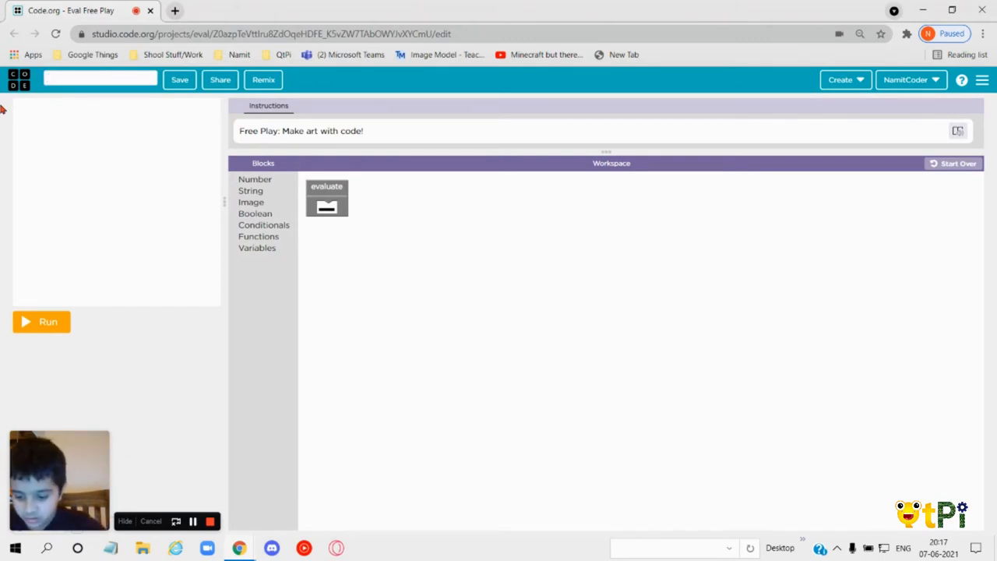
pyautogui.write('chrism')
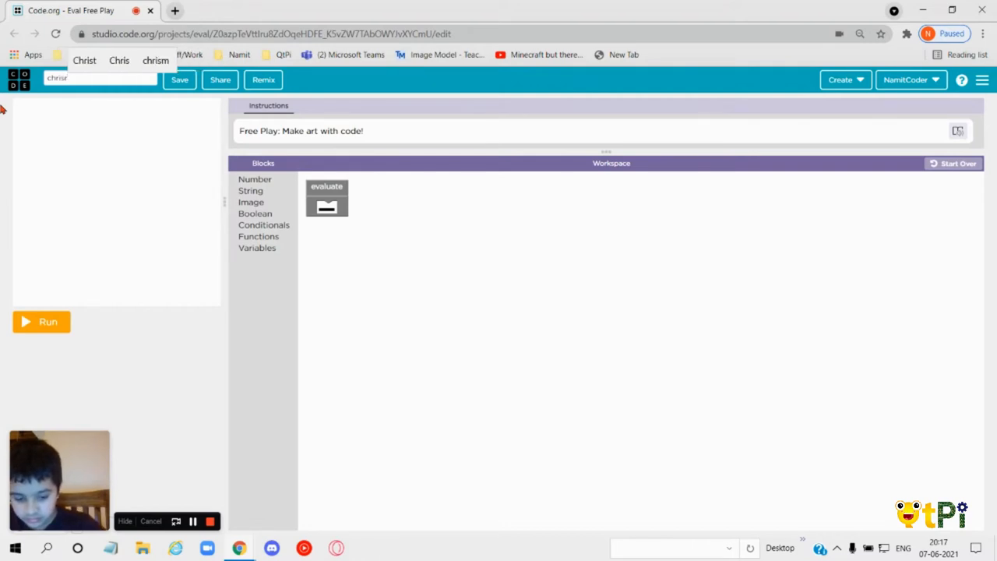
pyautogui.write('Christmas Tree')
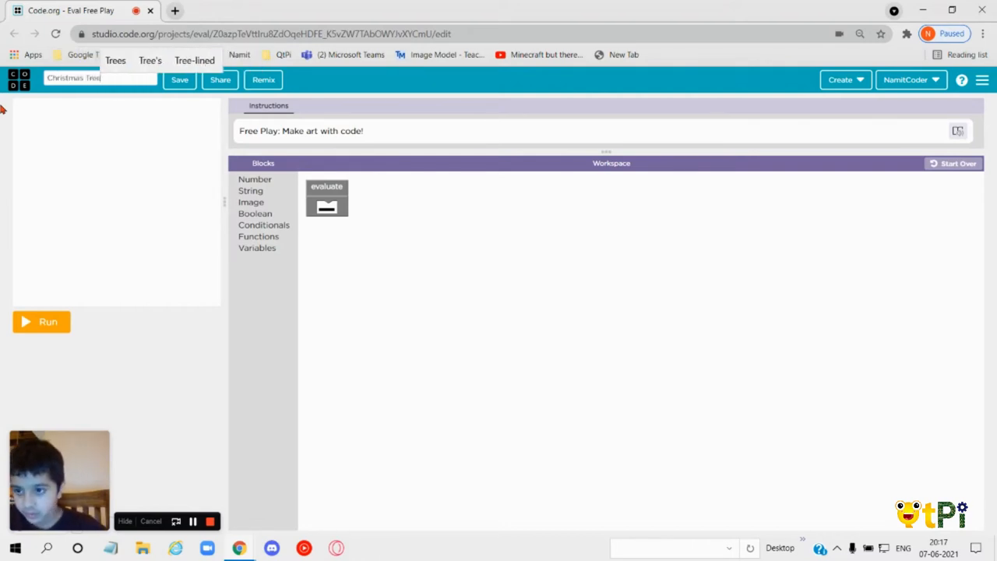
pyautogui.click(179, 79)
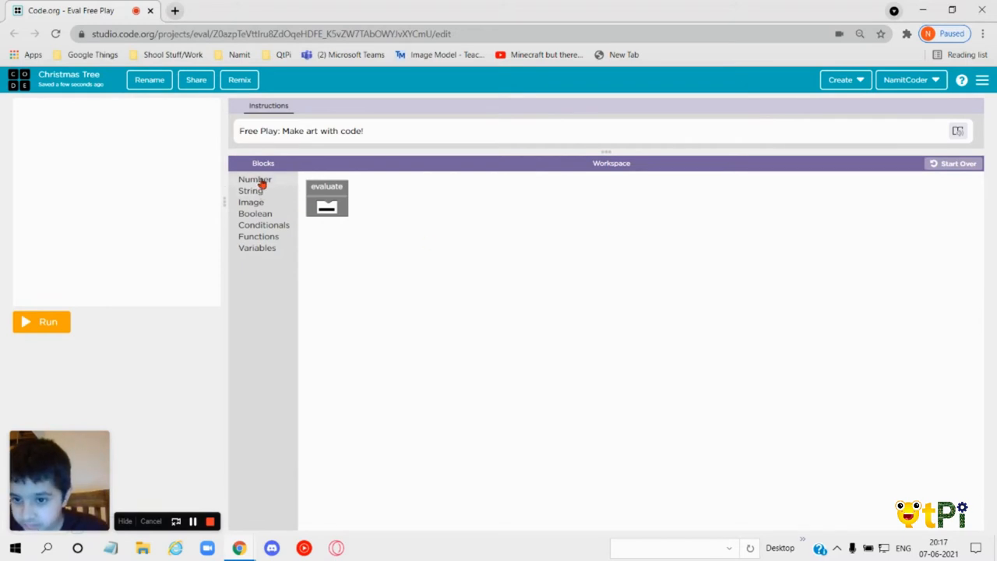
pyautogui.moveTo(277, 209)
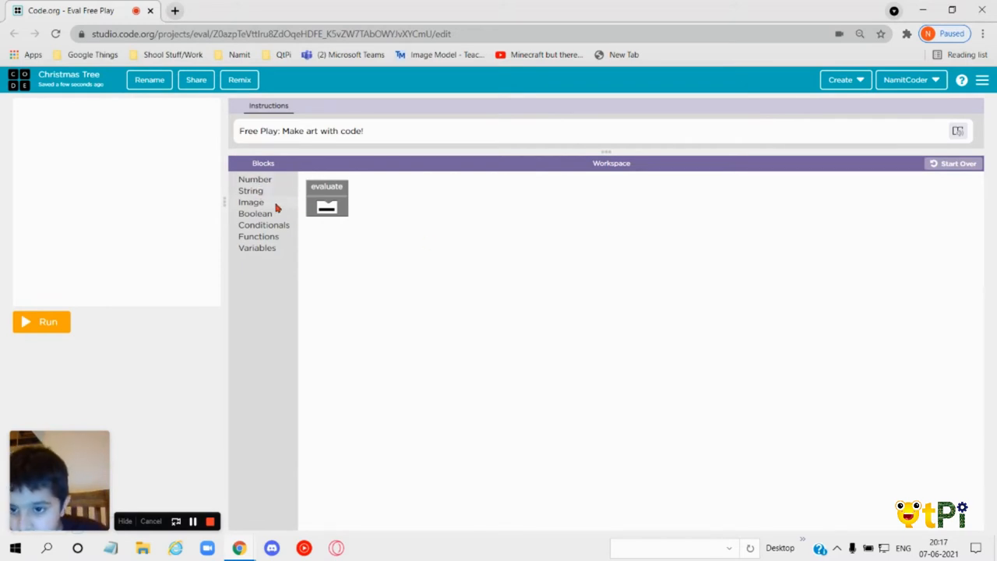
# Nest a solid brown 40 by 150 rectangle in an offset block inside evaluate and run to preview the trunk.
pyautogui.click(251, 203)
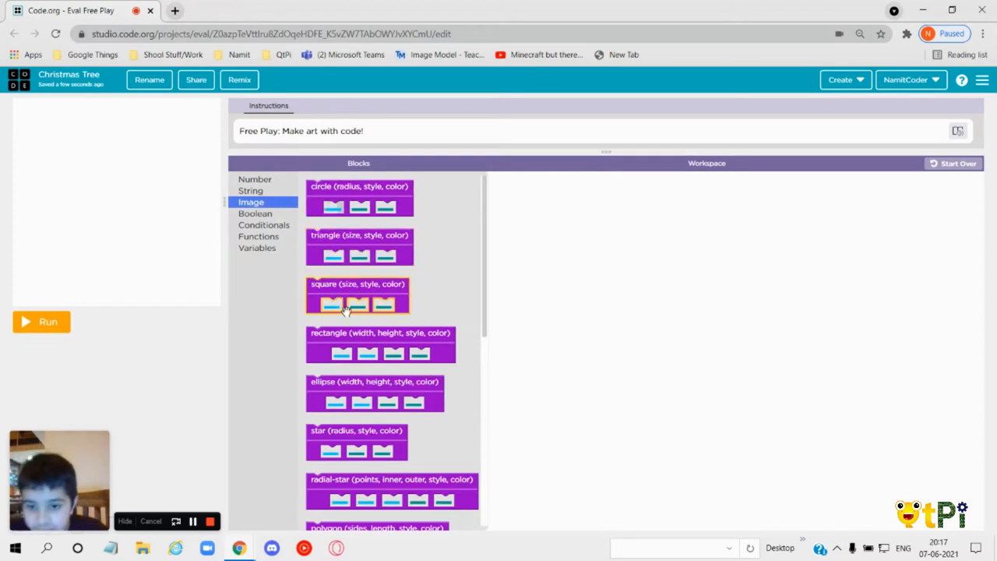
pyautogui.scroll(-3)
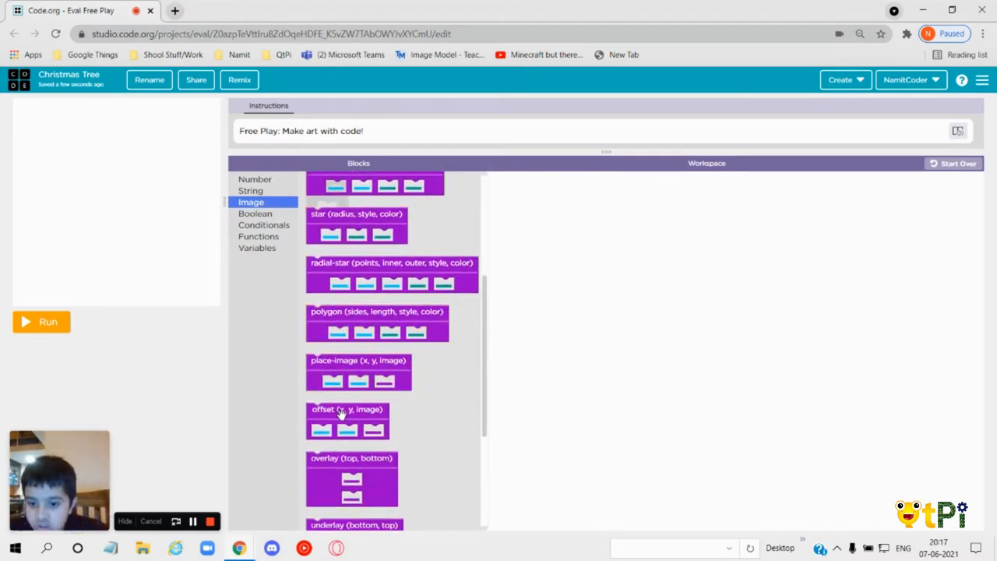
pyautogui.moveTo(346, 421); pyautogui.dragTo(357, 231)
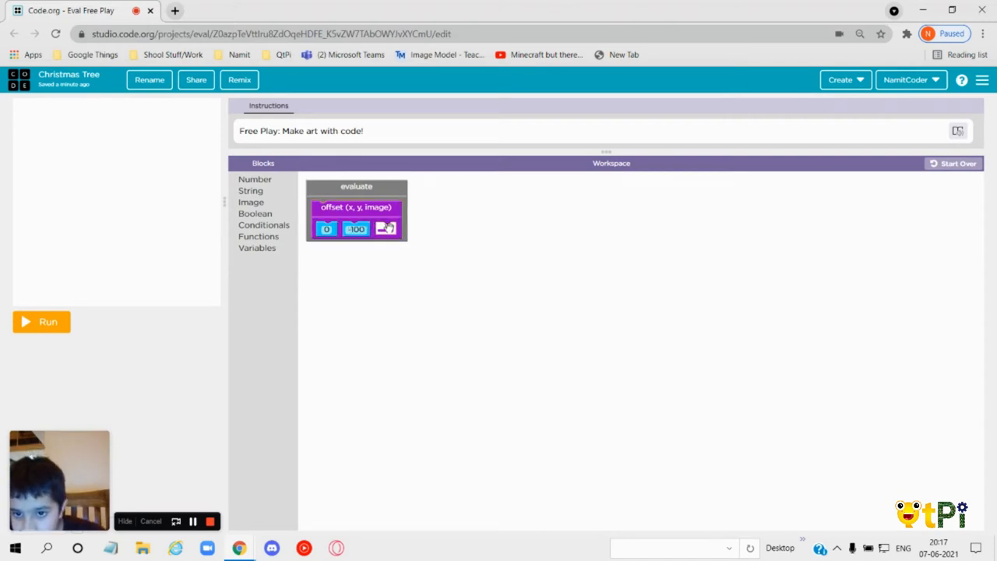
pyautogui.moveTo(255, 218)
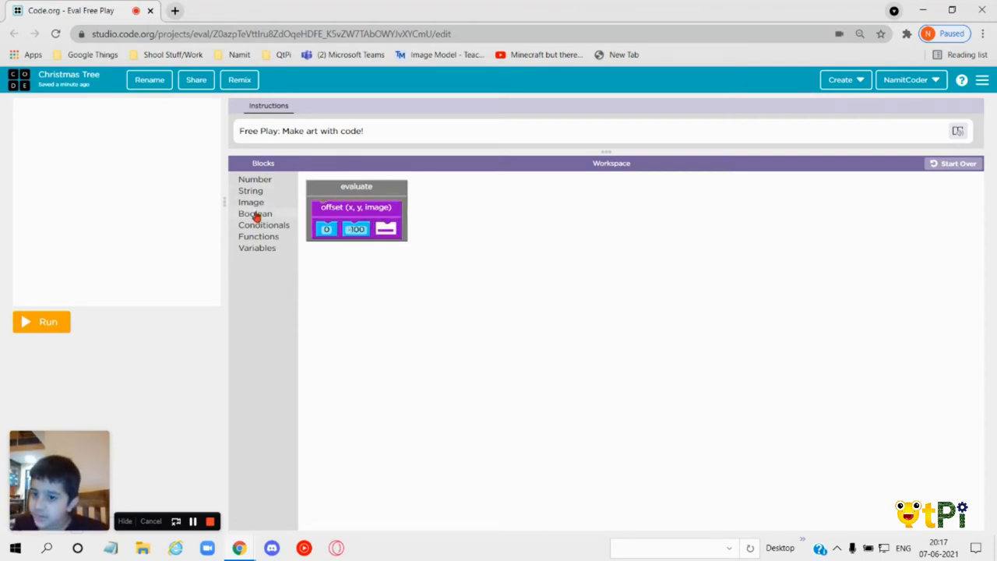
pyautogui.click(251, 203)
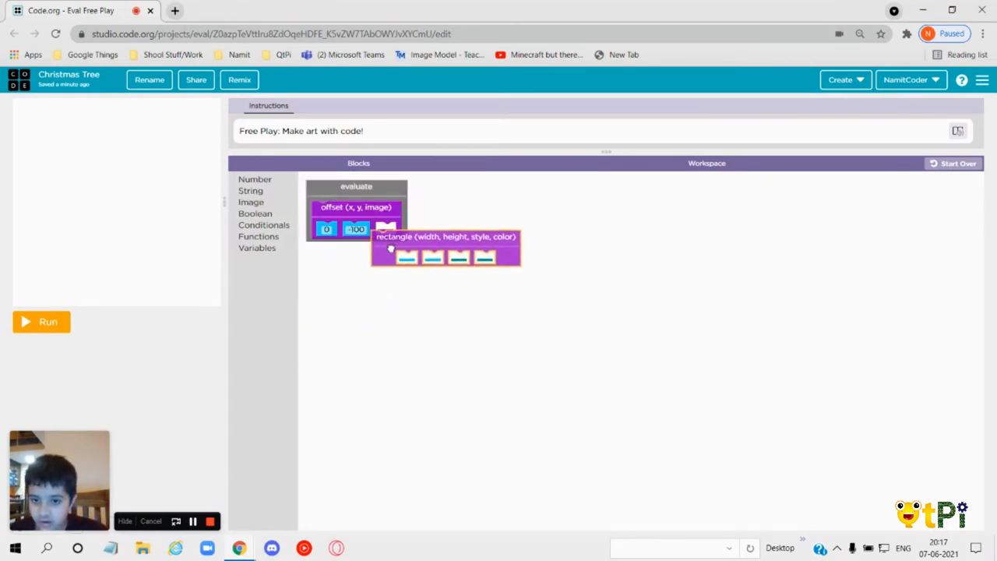
pyautogui.moveTo(390, 247); pyautogui.dragTo(421, 249)
pyautogui.write('40')
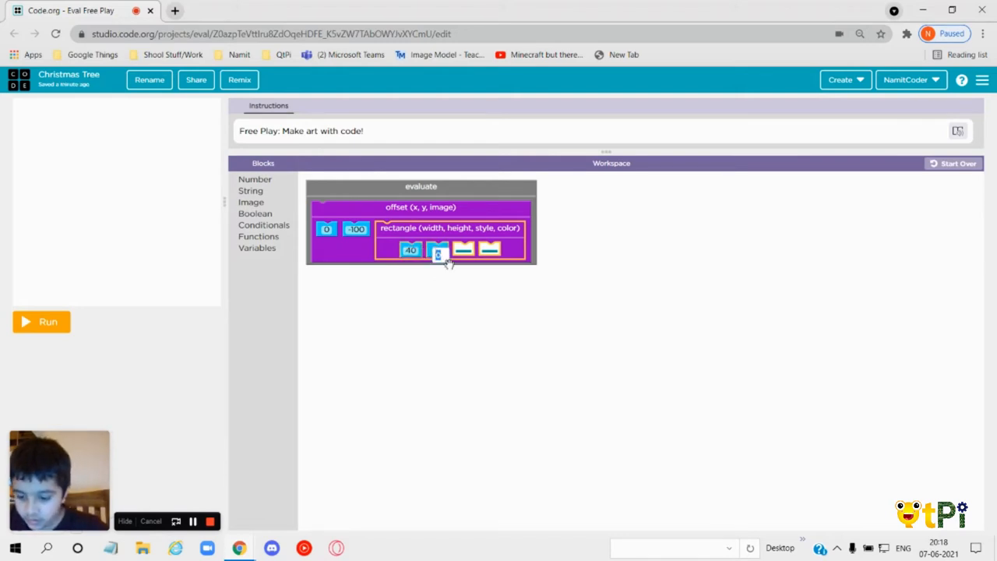
pyautogui.write('150')
pyautogui.click(490, 249)
pyautogui.write('Brown')
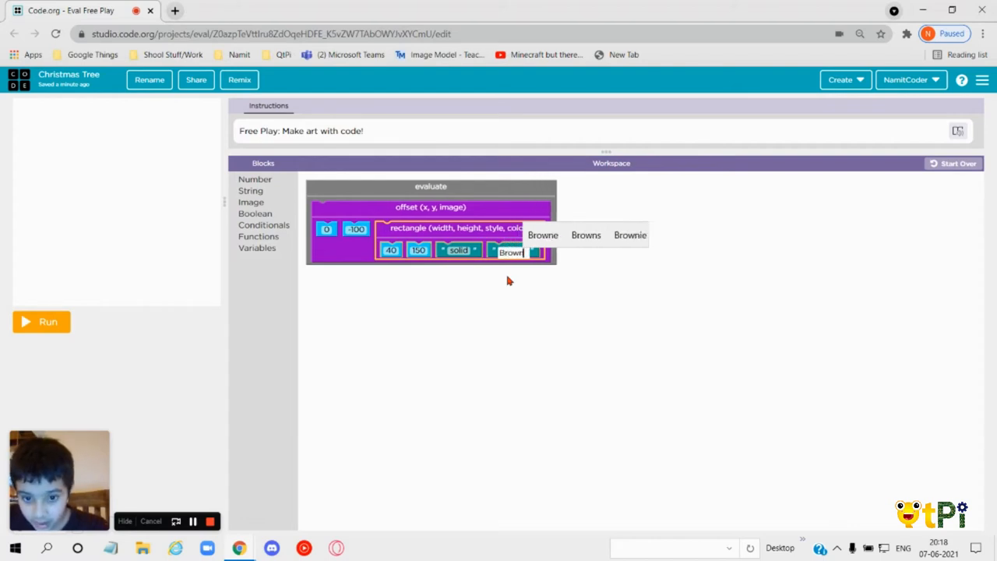
pyautogui.click(41, 321)
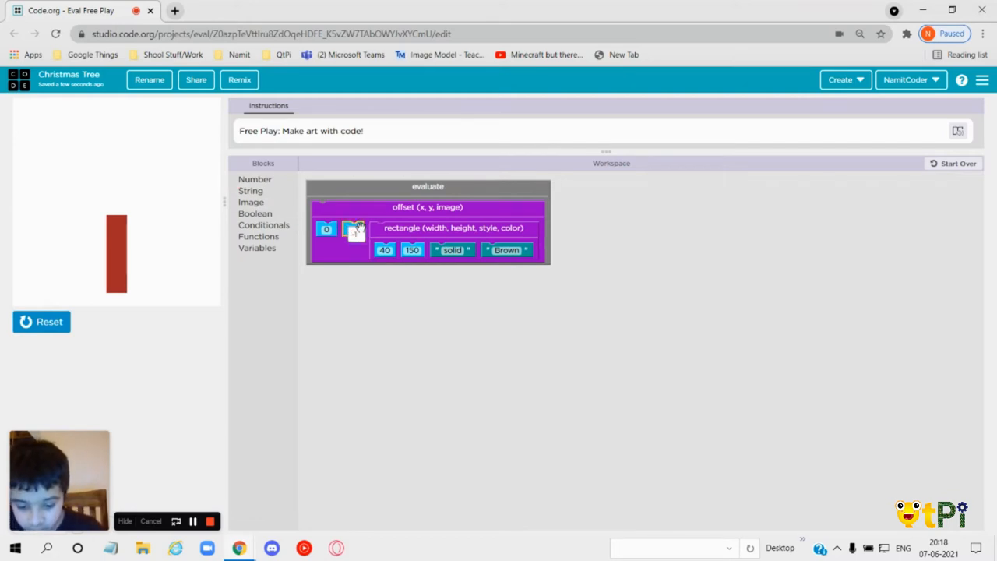
# Lower the trunk with offset y -150, add an overlay with a second offset at y -100 and an empty image slot.
pyautogui.write('-150')
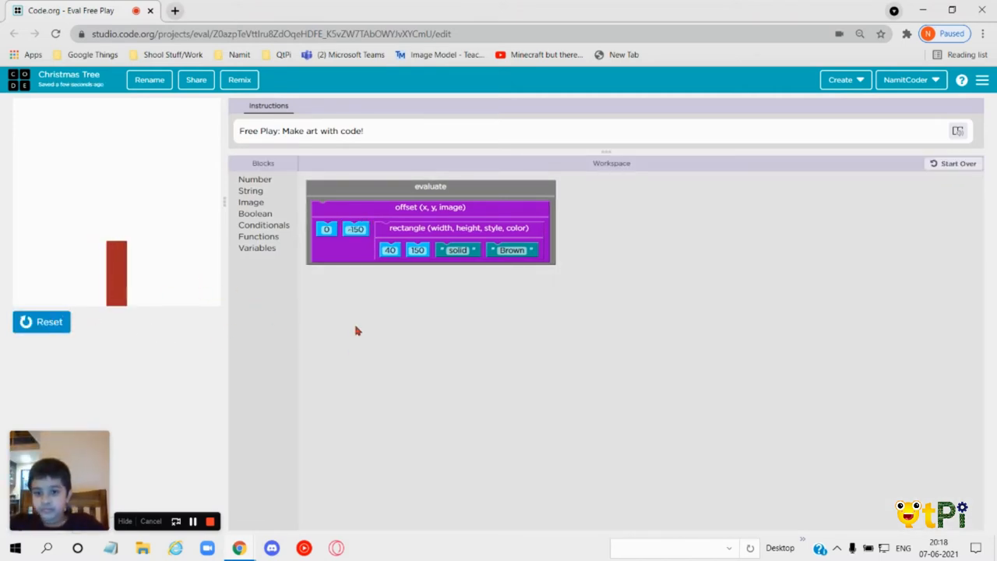
pyautogui.moveTo(265, 212)
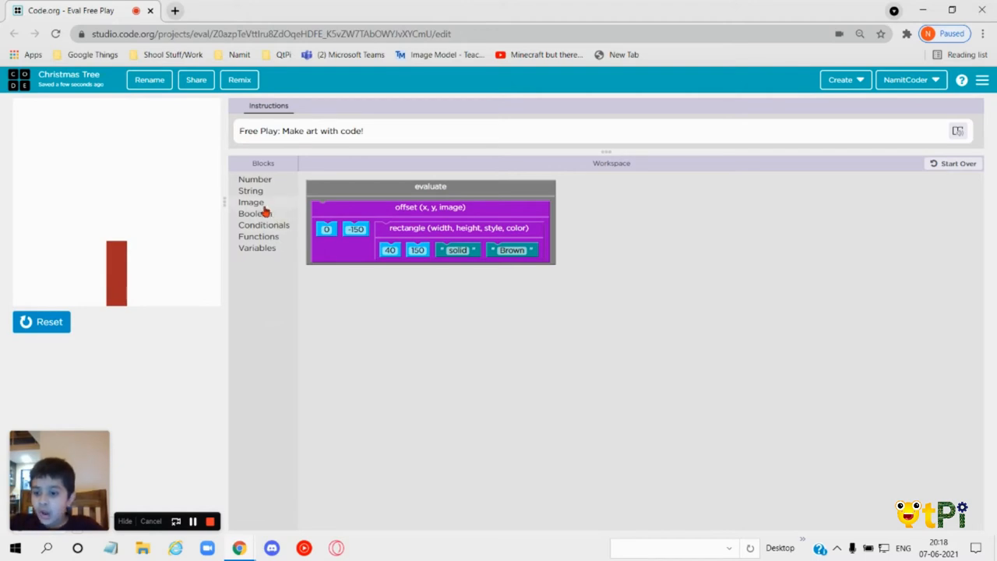
pyautogui.click(251, 202)
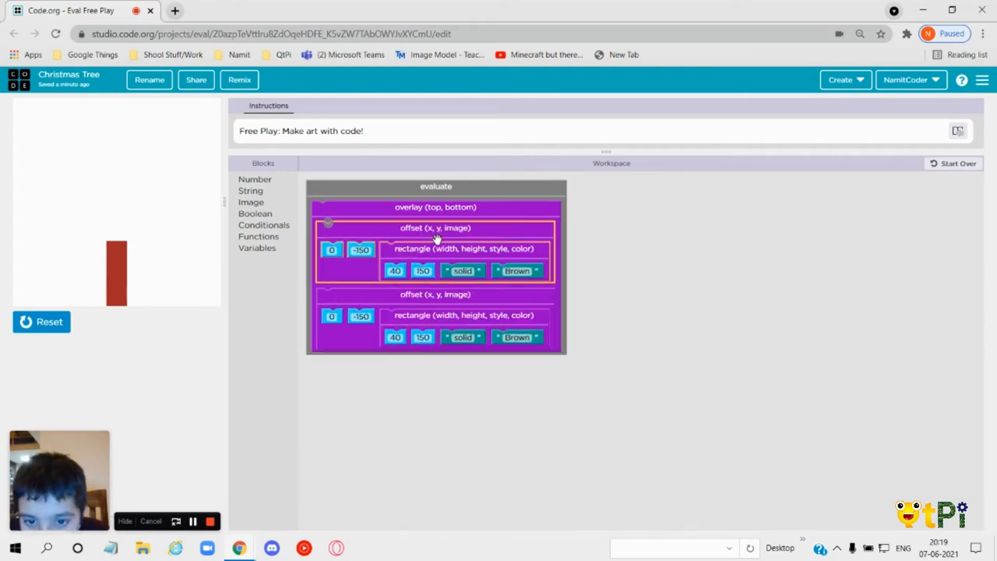
pyautogui.click(361, 250)
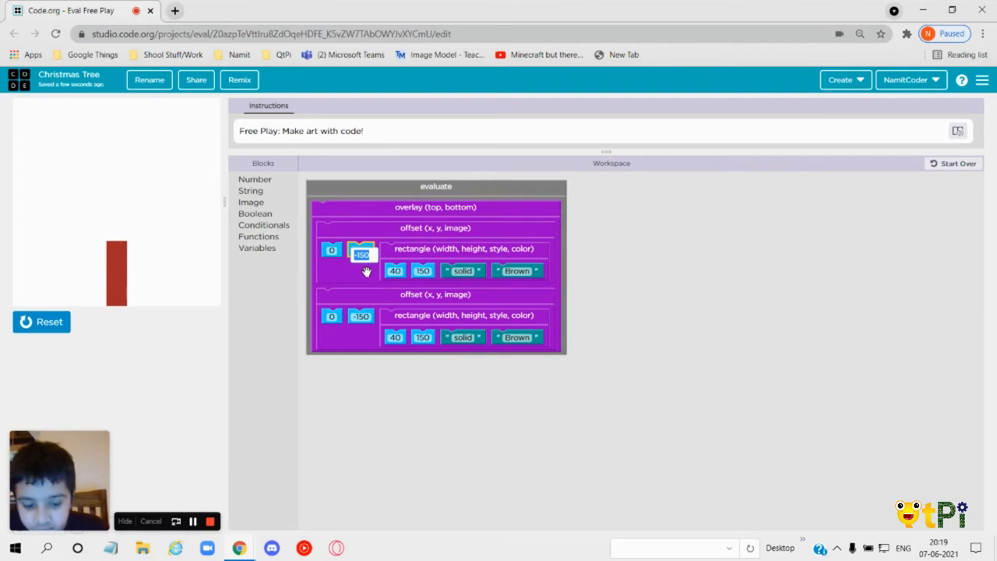
pyautogui.write('-100')
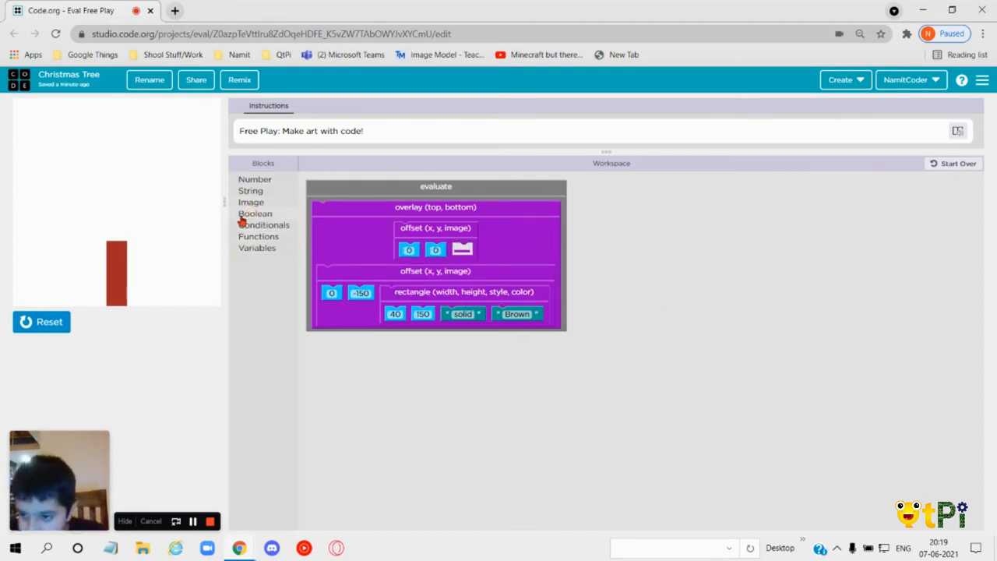
# Place a solid green triangle of size 100 into the empty offset slot.
pyautogui.click(251, 203)
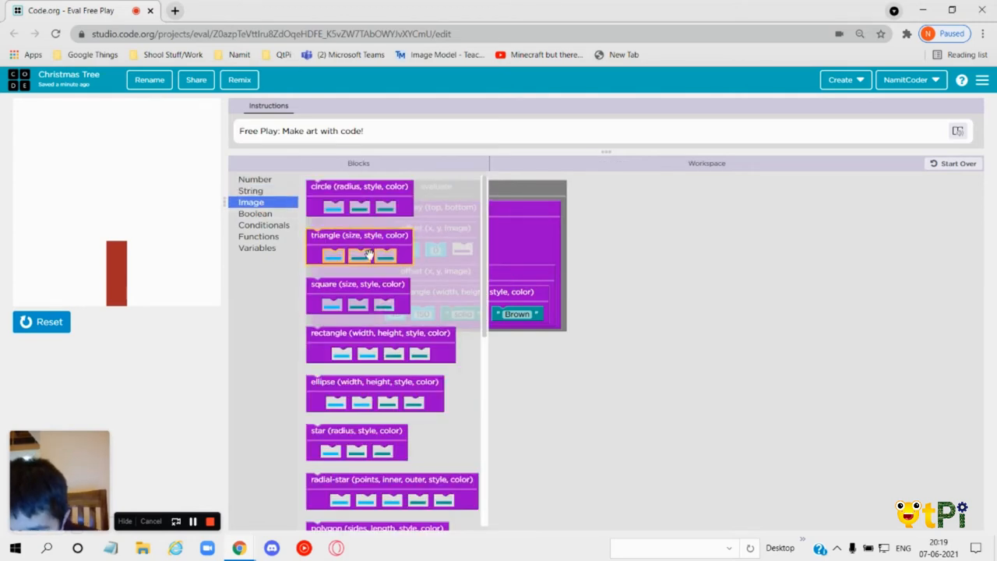
pyautogui.moveTo(358, 246); pyautogui.dragTo(461, 257)
pyautogui.write('solid')
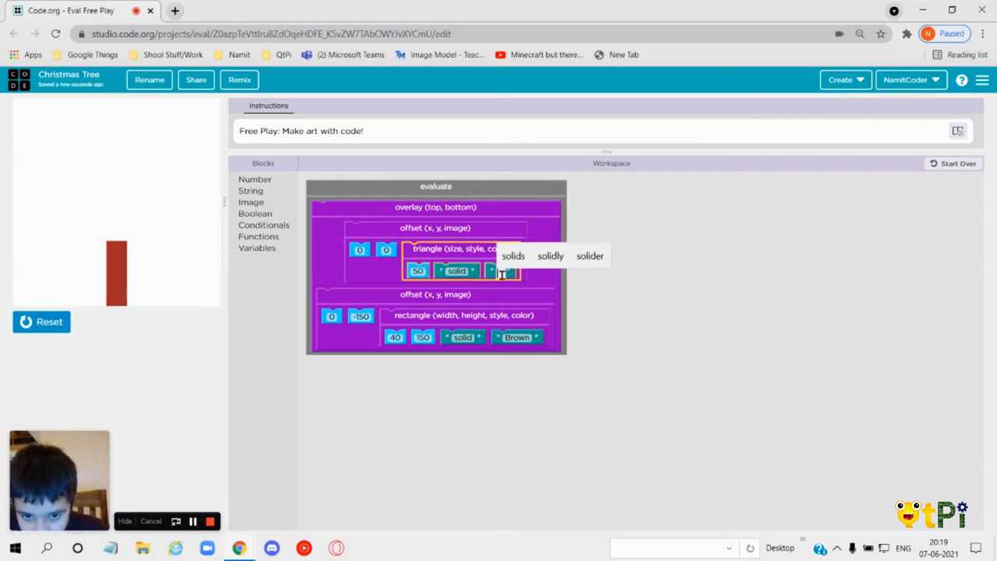
pyautogui.write('Green')
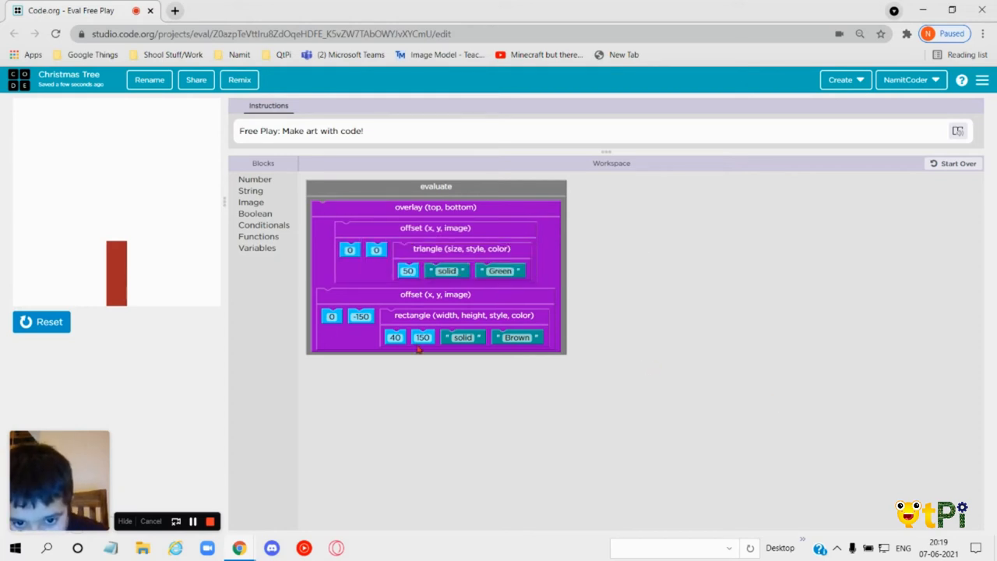
pyautogui.click(40, 321)
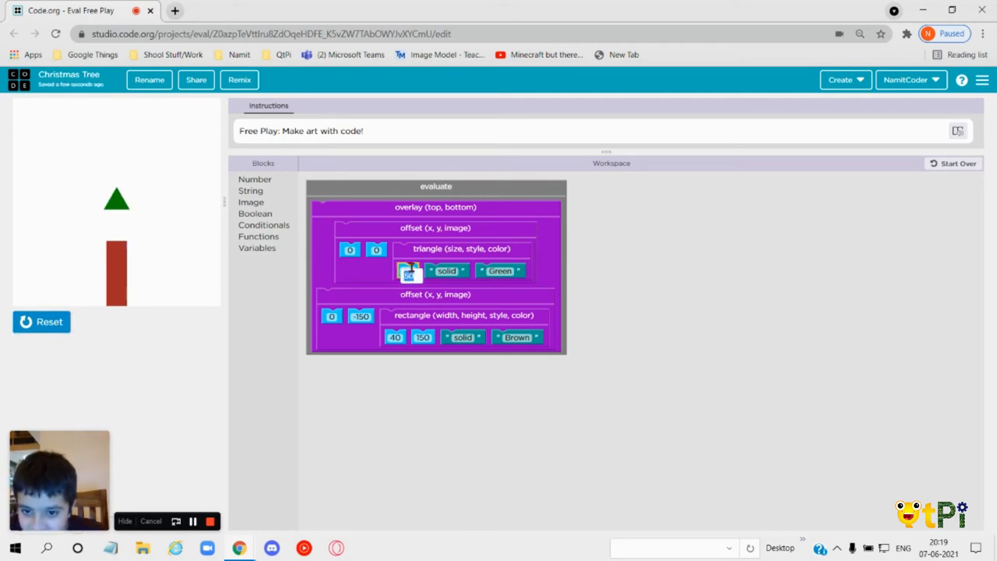
pyautogui.write('100')
pyautogui.click(376, 250)
pyautogui.write('-150')
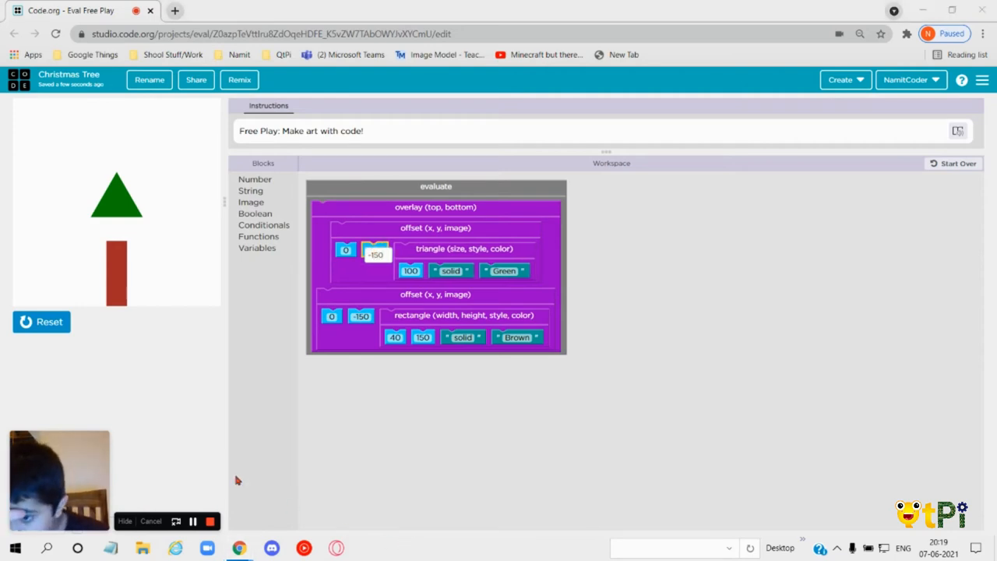
# Adjust the triangle's vertical offset and enlarge it to 200 so it sits above the trunk.
pyautogui.click(40, 321)
pyautogui.write('-50')
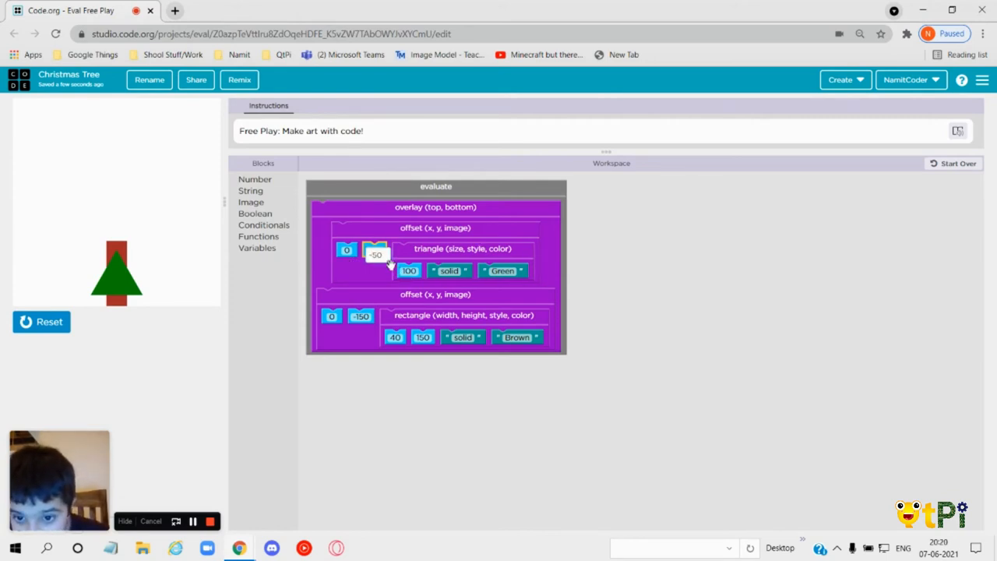
pyautogui.click(41, 321)
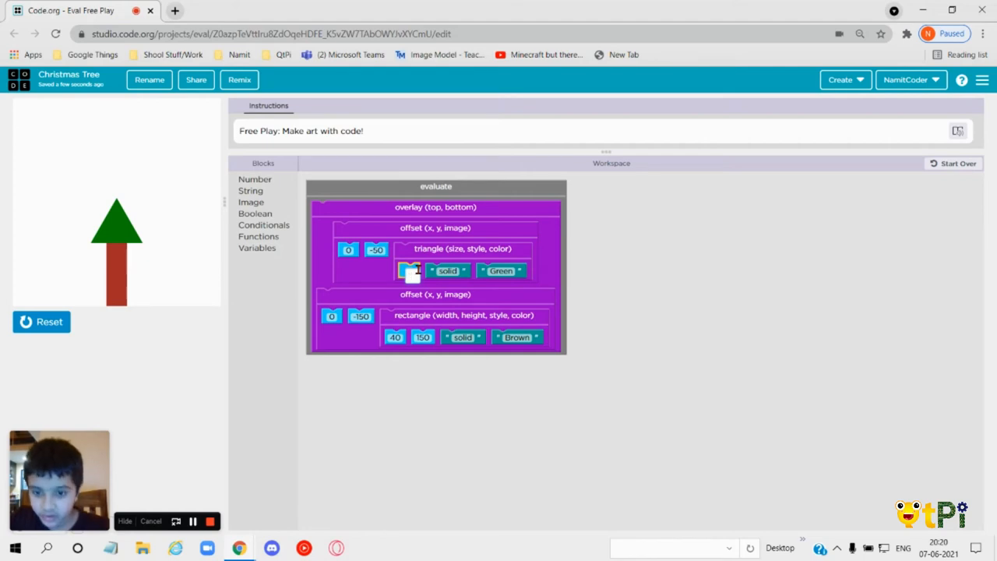
pyautogui.write('200')
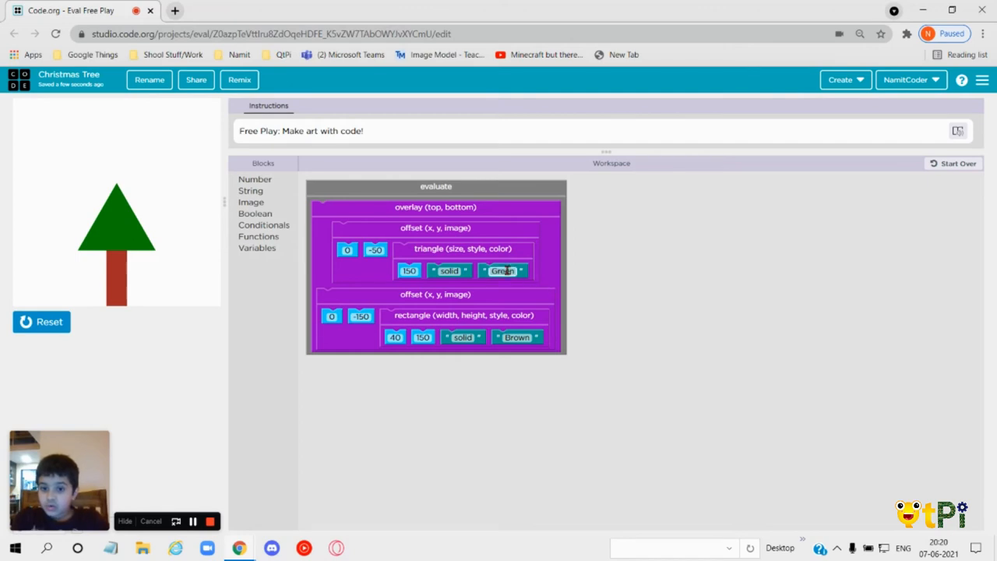
# Nest a second overlay holding a duplicate green triangle offset as the upper tree layer and run.
pyautogui.click(251, 202)
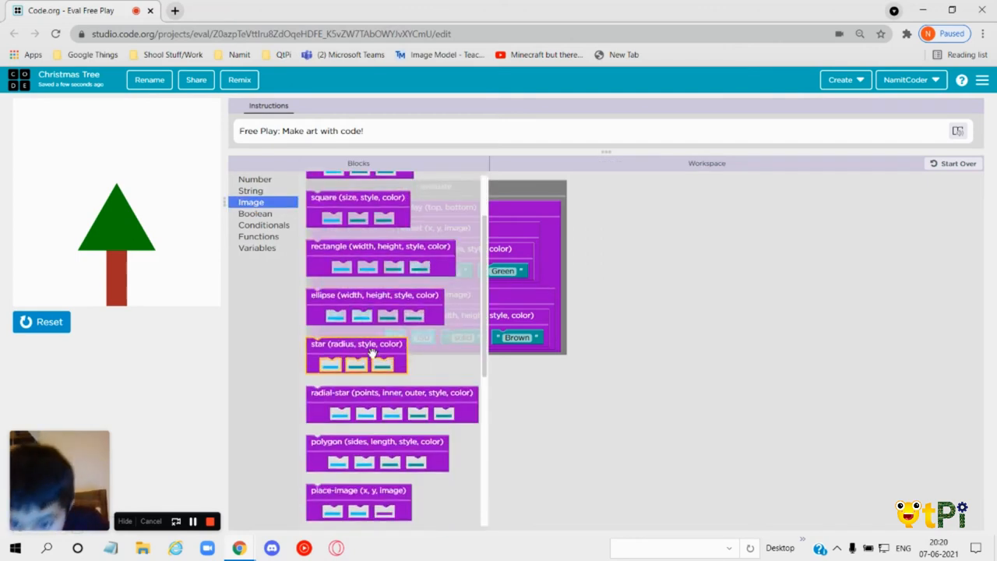
pyautogui.scroll(-3)
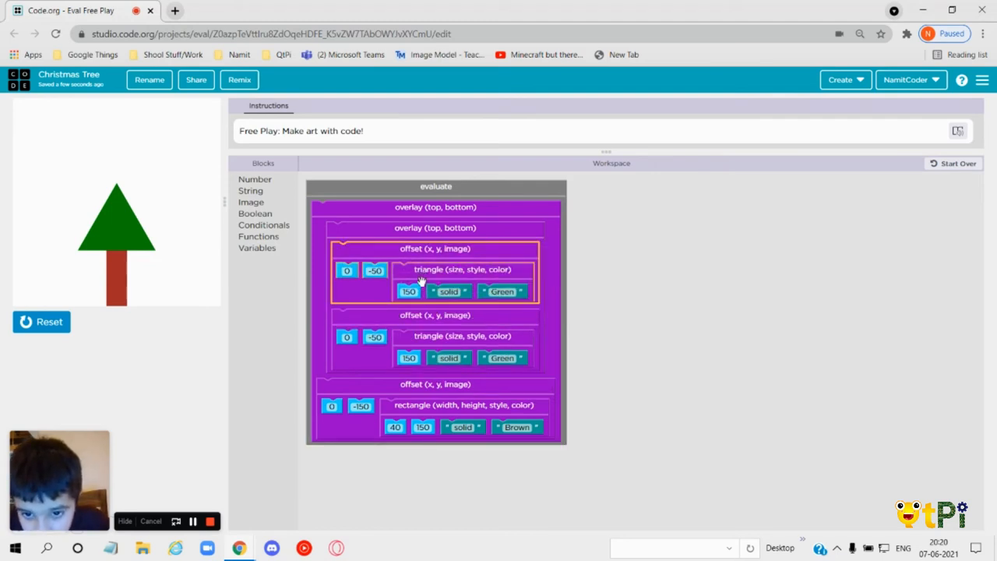
pyautogui.click(374, 271)
pyautogui.write('30')
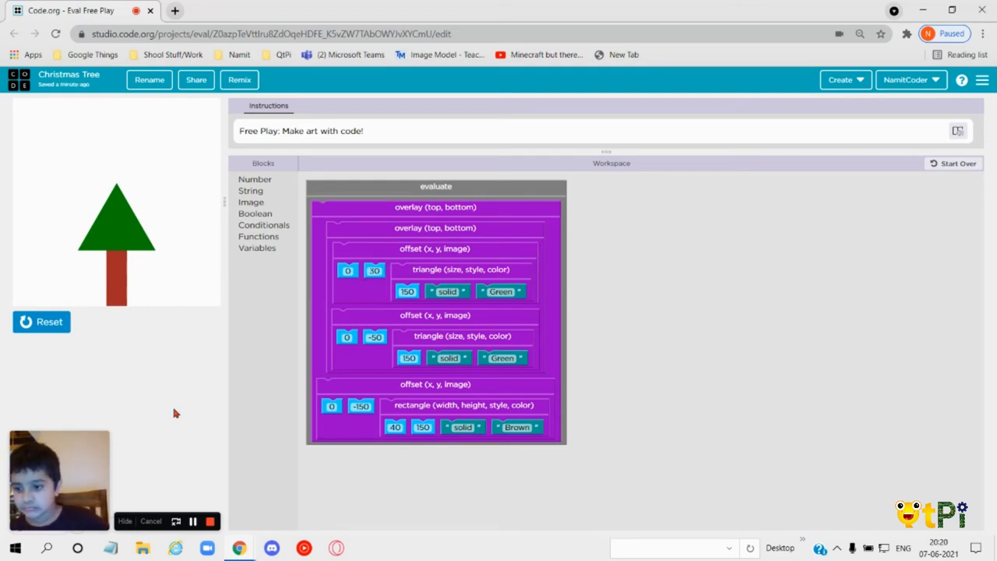
pyautogui.moveTo(76, 334)
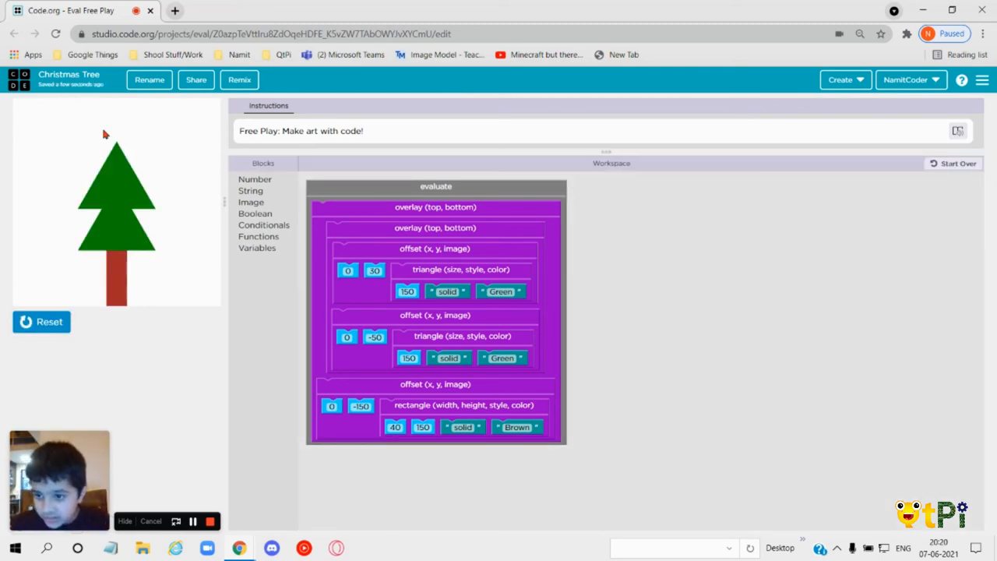
pyautogui.moveTo(91, 168)
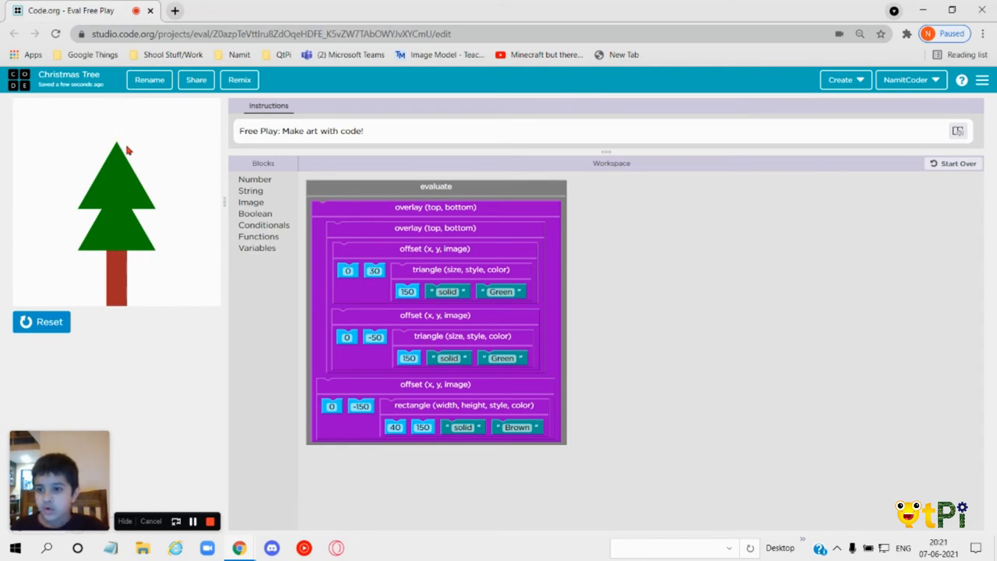
pyautogui.moveTo(79, 326)
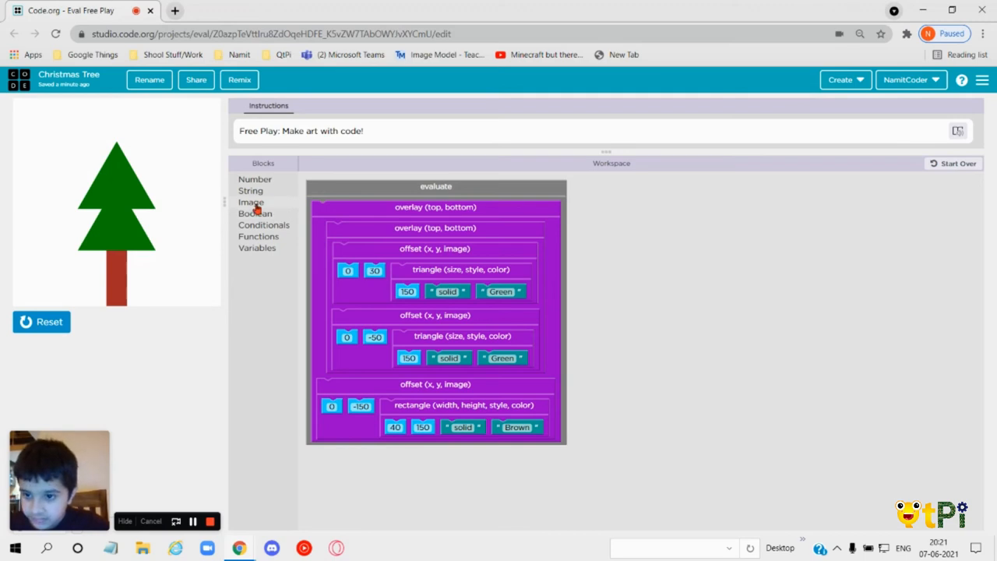
# Wrap the triangle layers in a third overlay topped by a solid yellow star of radius 50.
pyautogui.click(251, 203)
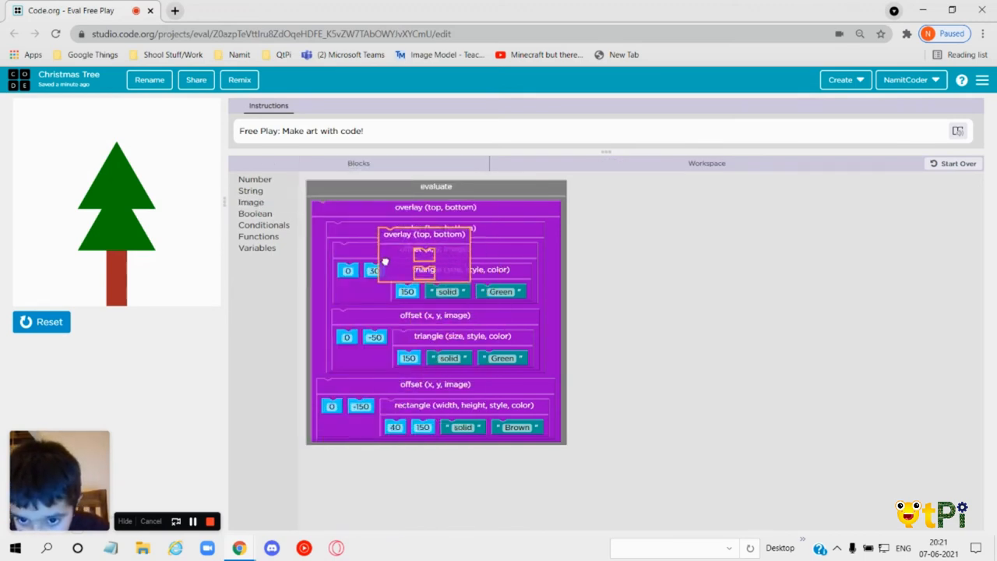
pyautogui.moveTo(424, 270); pyautogui.dragTo(539, 311)
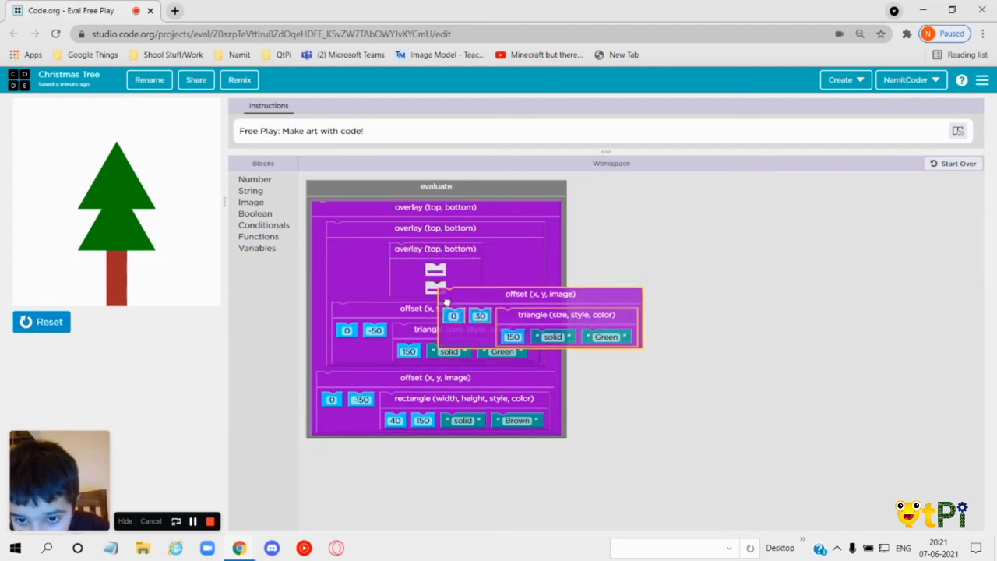
pyautogui.moveTo(539, 292); pyautogui.dragTo(434, 287)
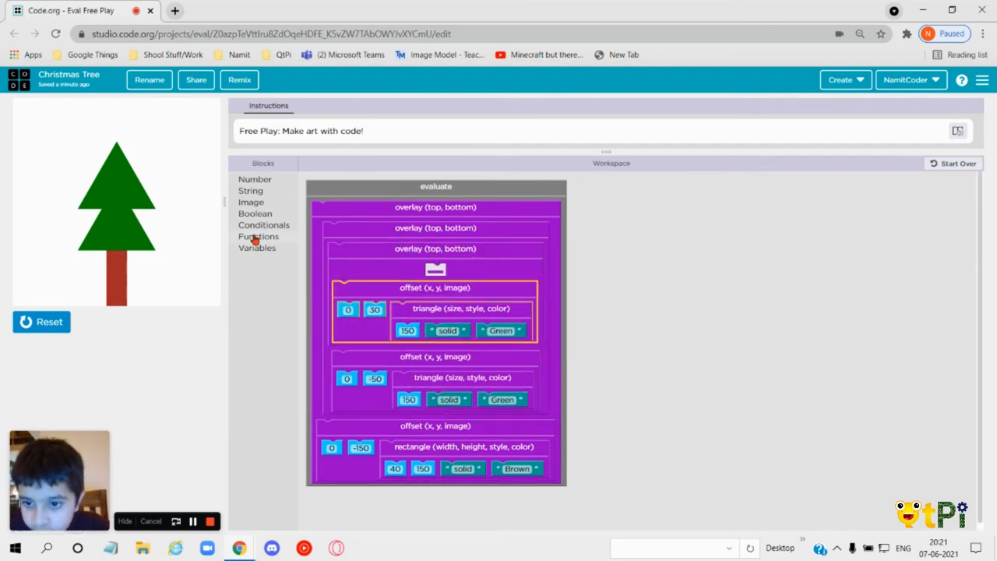
pyautogui.click(251, 203)
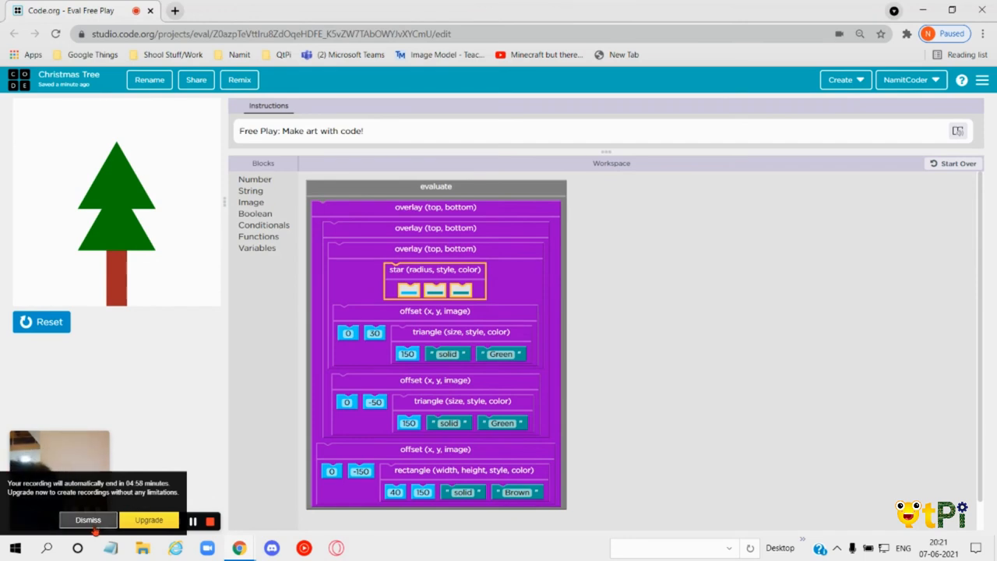
pyautogui.click(87, 518)
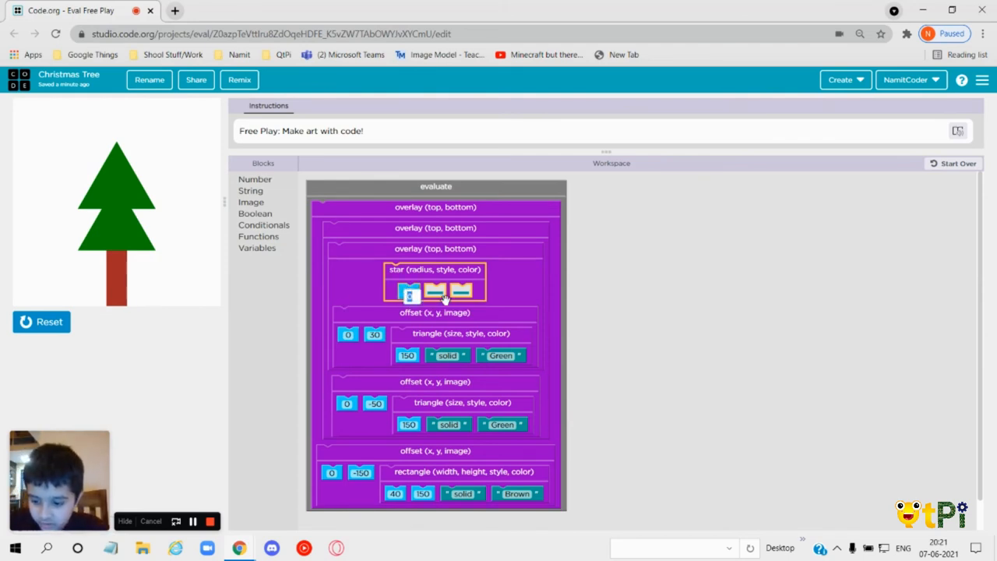
pyautogui.write('50')
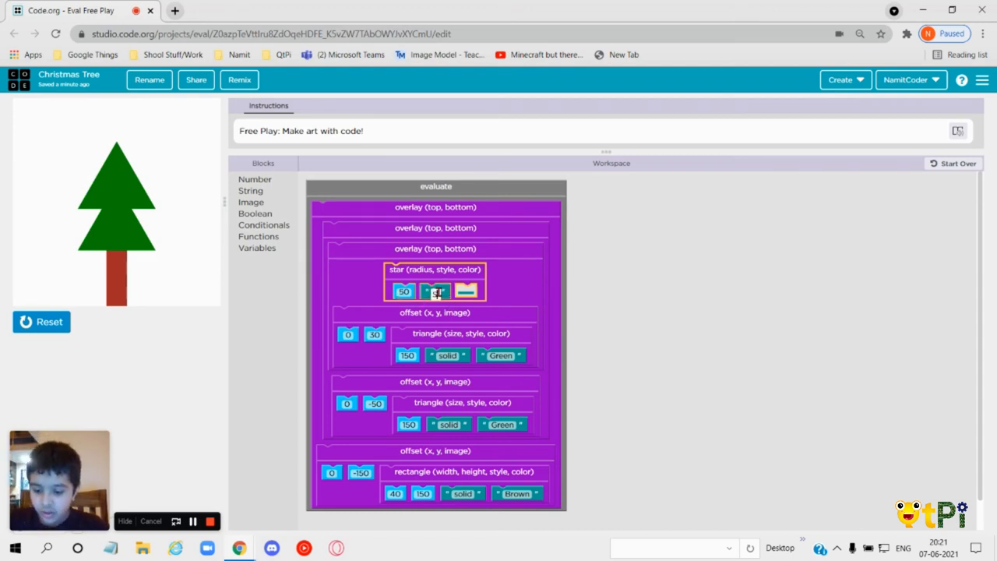
pyautogui.click(437, 292)
pyautogui.write('Yellow')
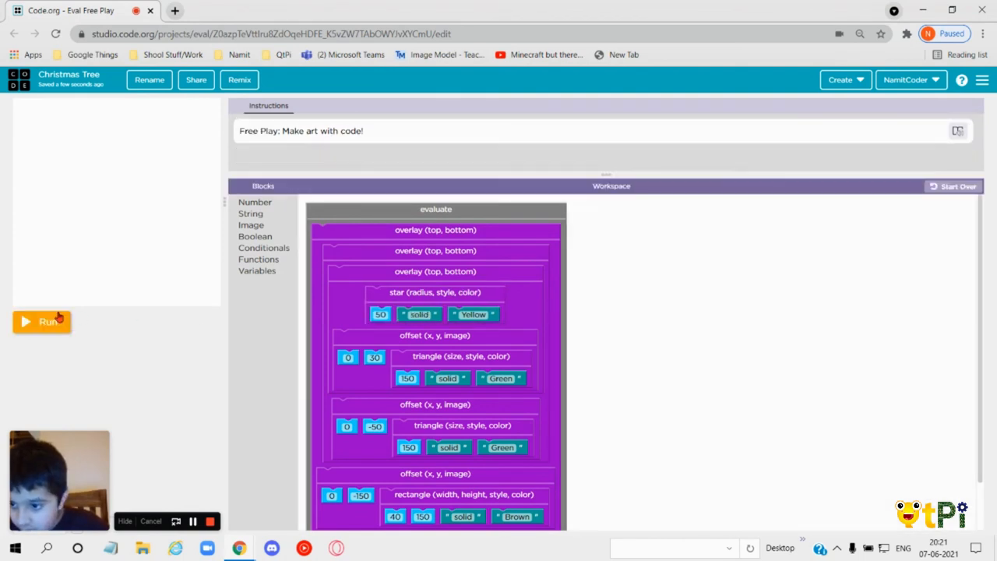
# Run to see the star mid-tree, then wrap the star block in an offset with x 0, y 0.
pyautogui.click(42, 321)
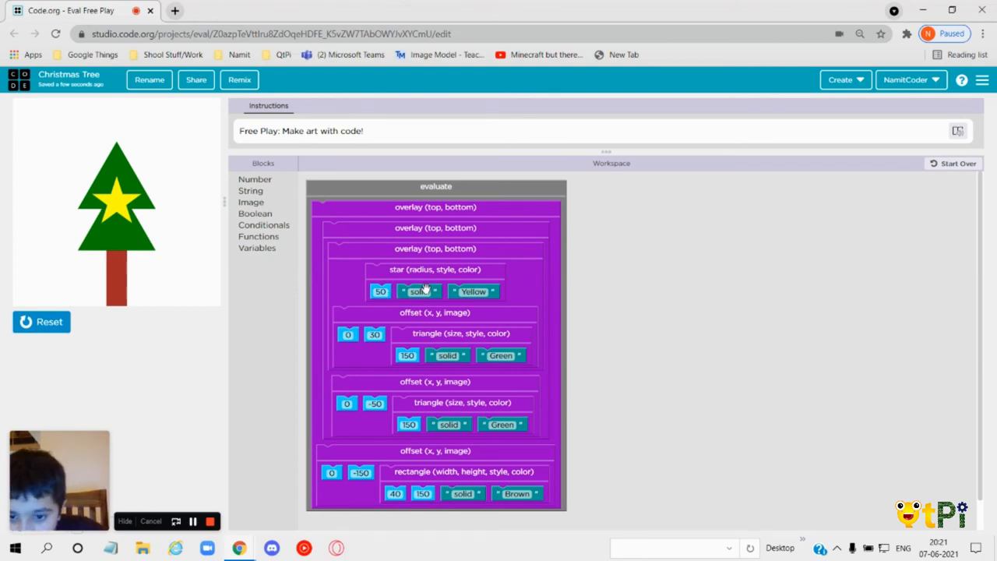
pyautogui.click(251, 202)
pyautogui.write('60')
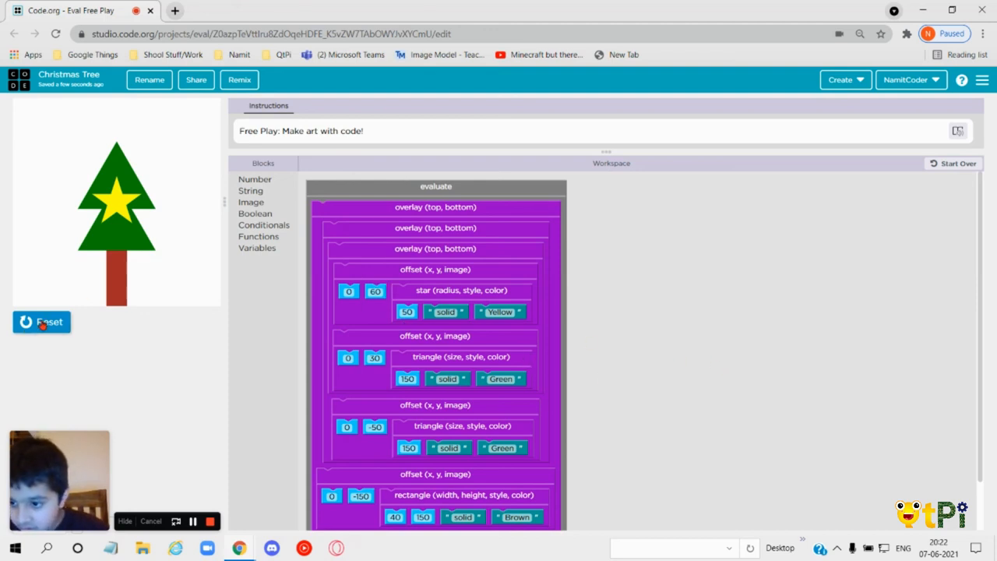
# Tune the star offset's y value (140, then 130) with runs in between until the star sits on the tree tip.
pyautogui.click(40, 321)
pyautogui.write('100')
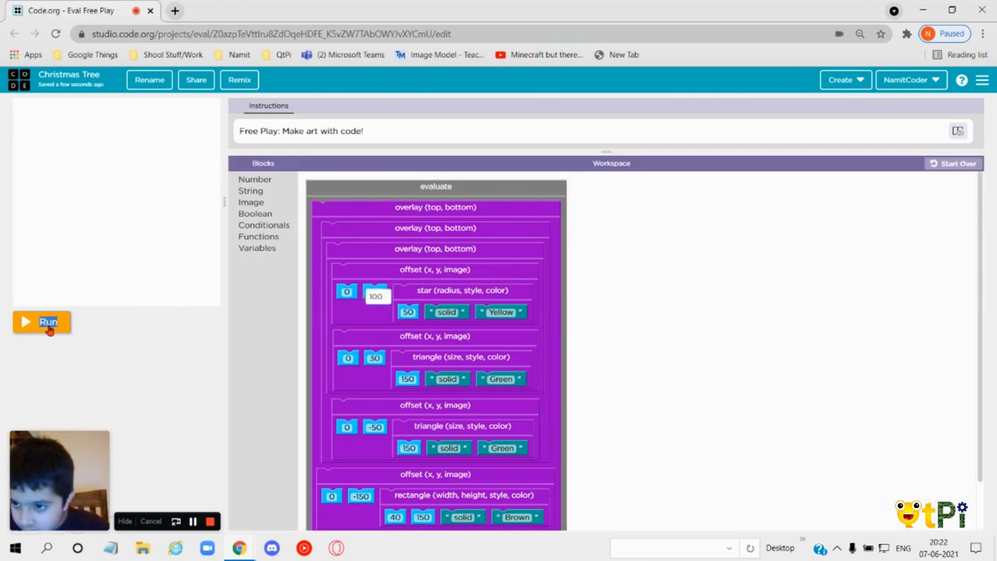
pyautogui.click(42, 321)
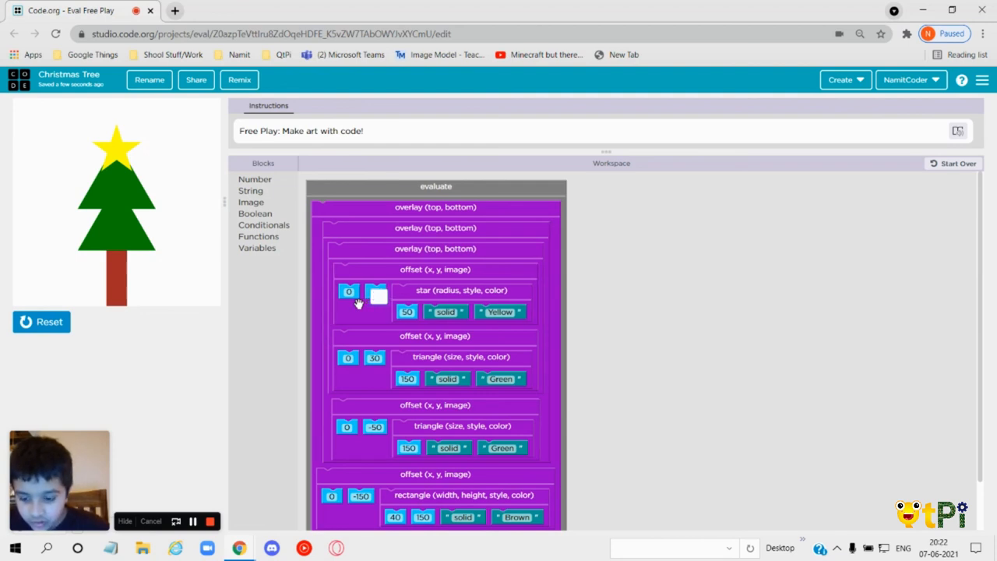
pyautogui.write('14')
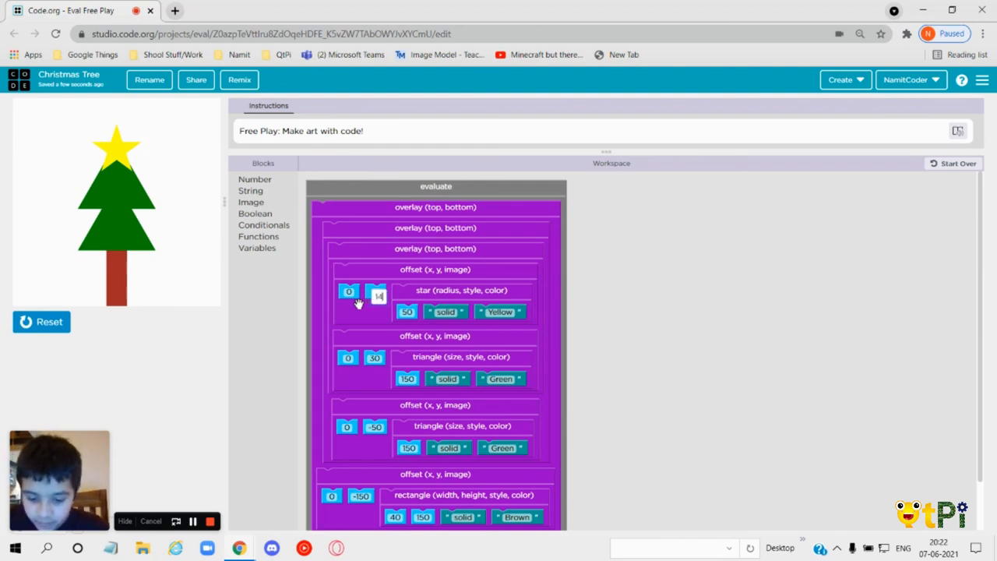
pyautogui.write('140')
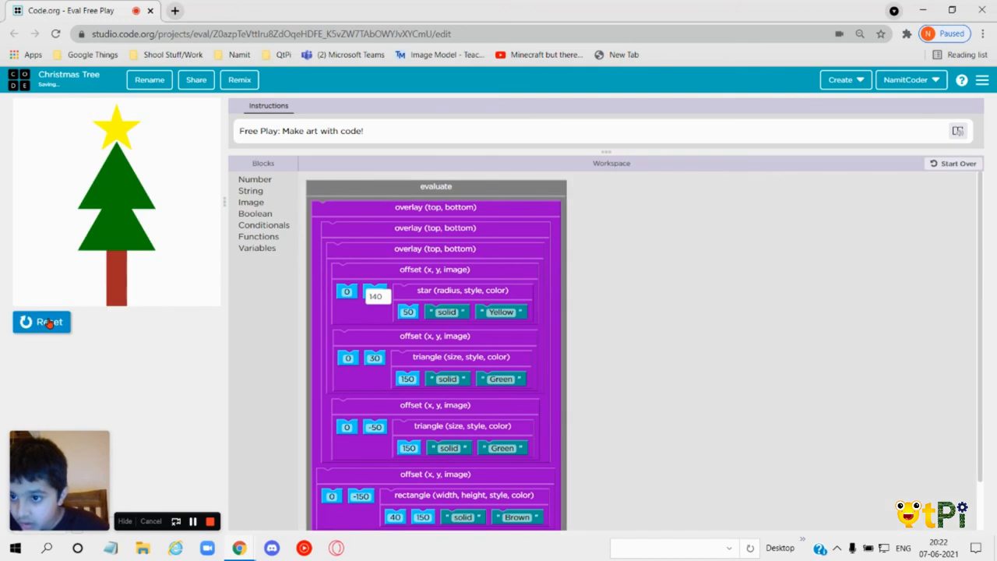
pyautogui.click(377, 296)
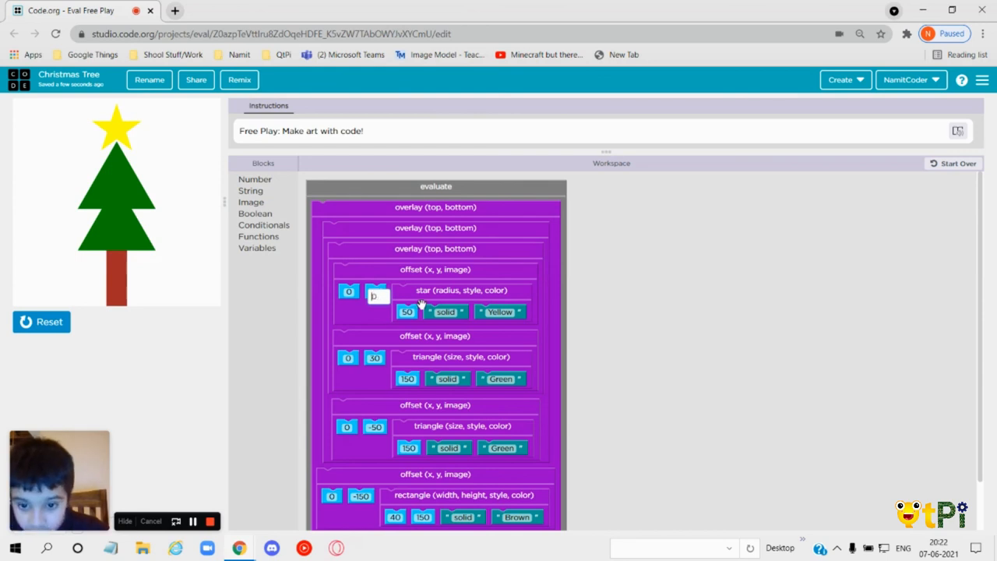
pyautogui.write('130')
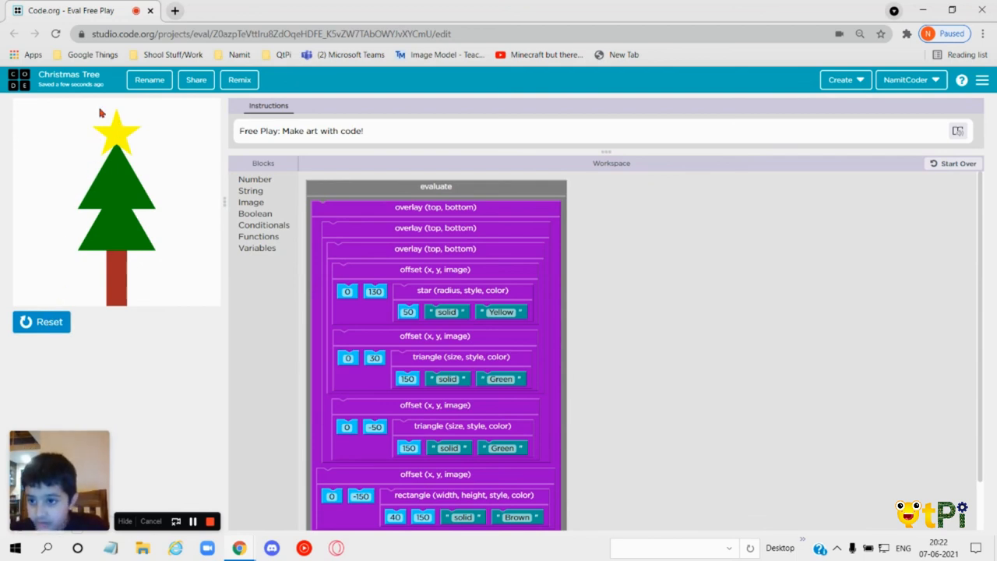
pyautogui.moveTo(17, 255)
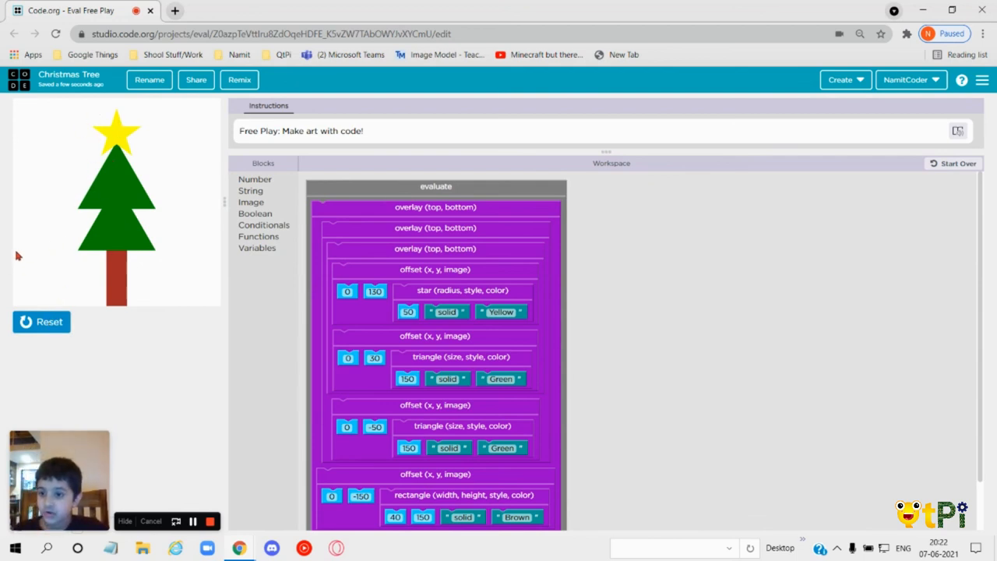
pyautogui.moveTo(516, 340)
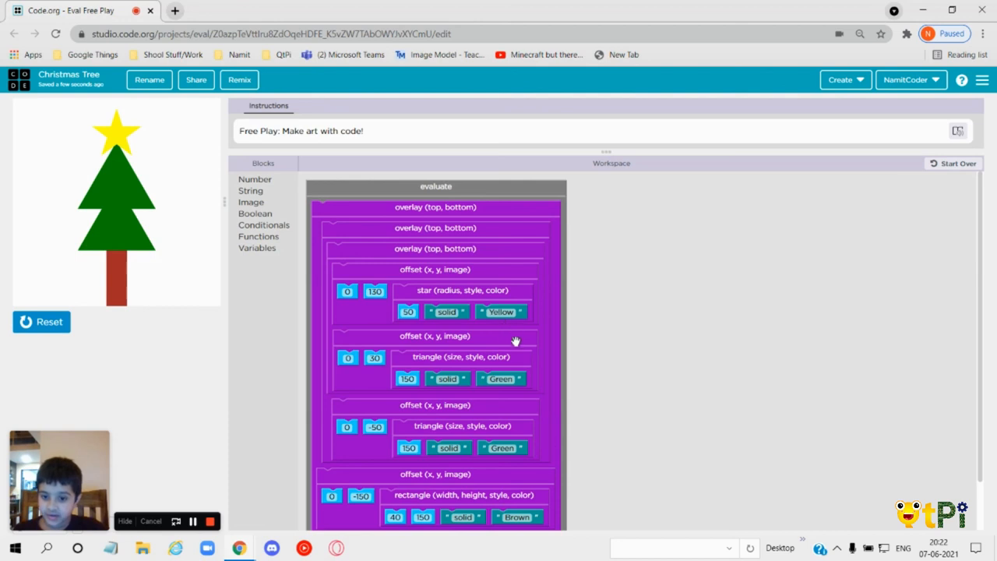